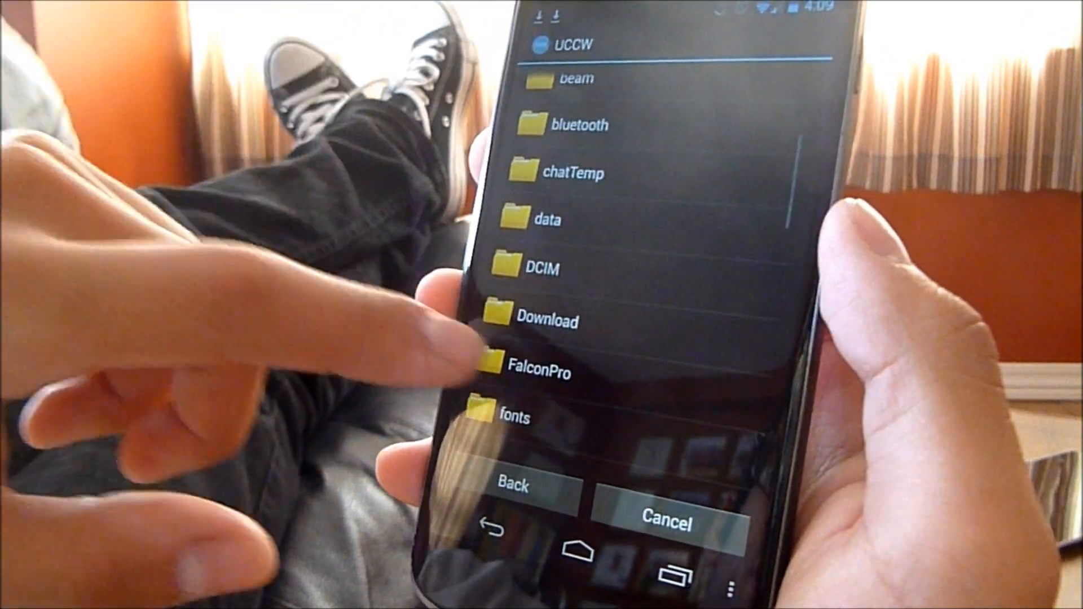
scroll(down, 3)
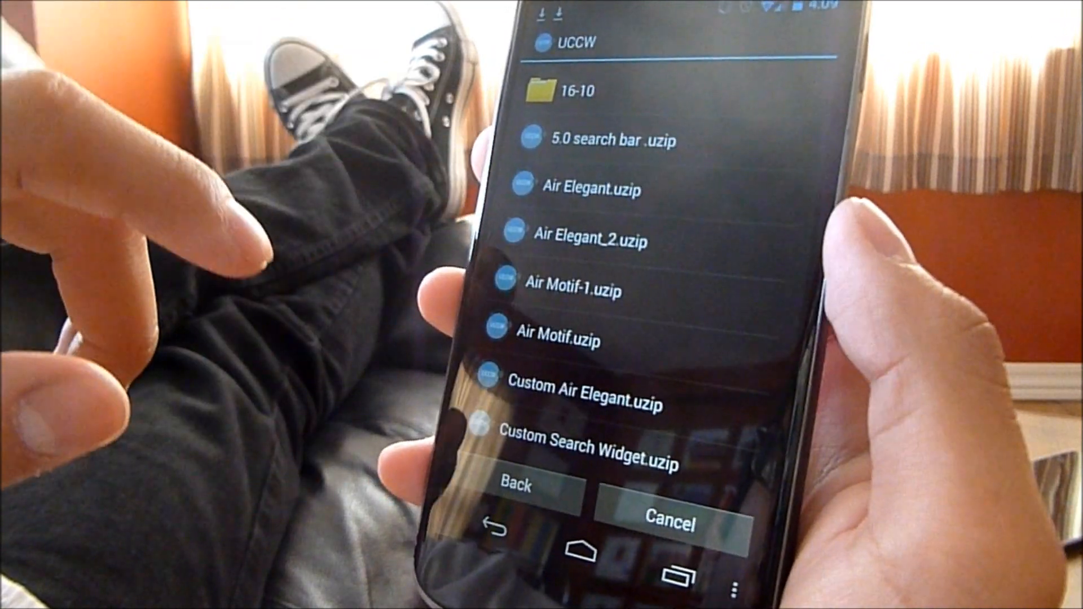
scroll(down, 3)
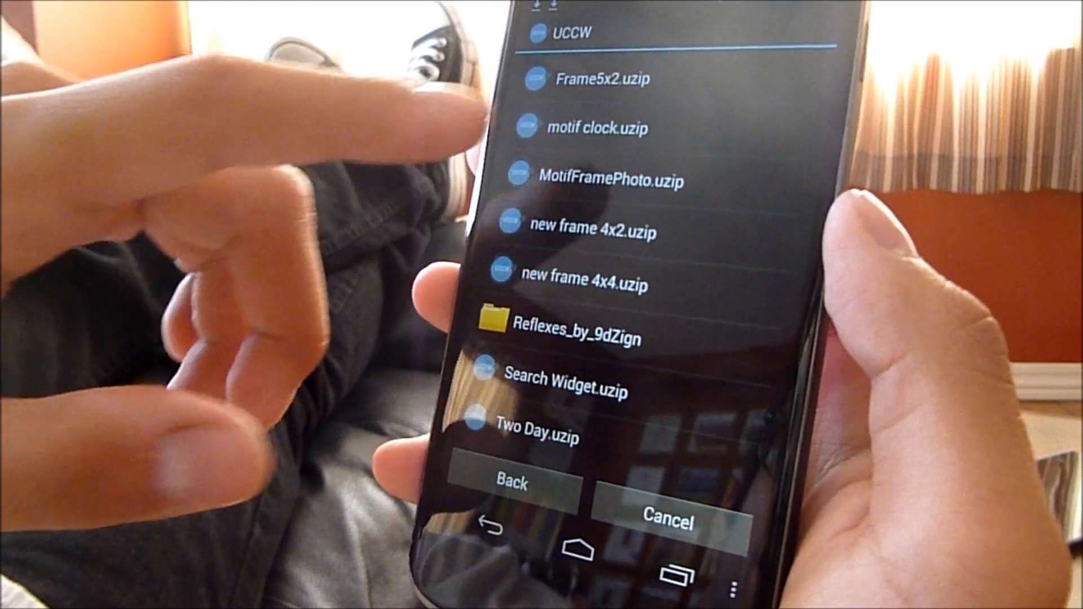
scroll(up, 3)
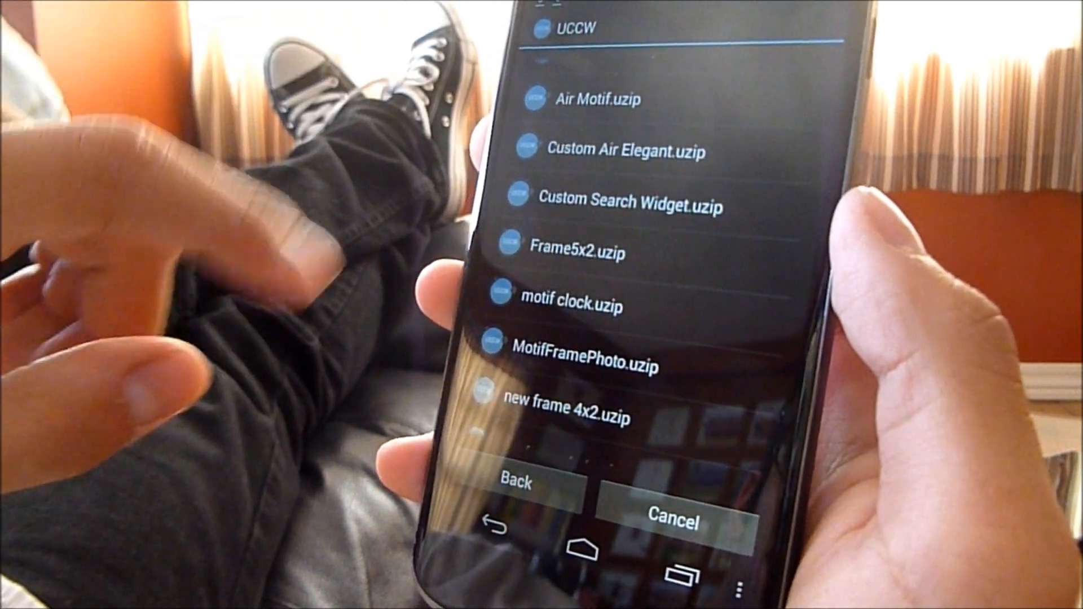